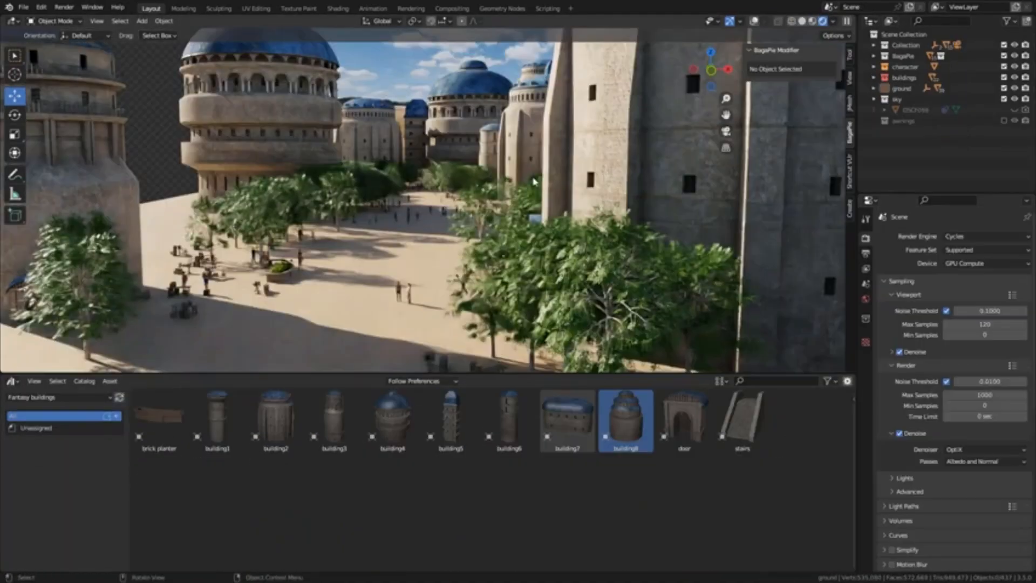
# Play the skull liquid simulation forward to frame 22, pink fluid splashing out.
pyautogui.press('shift+a')
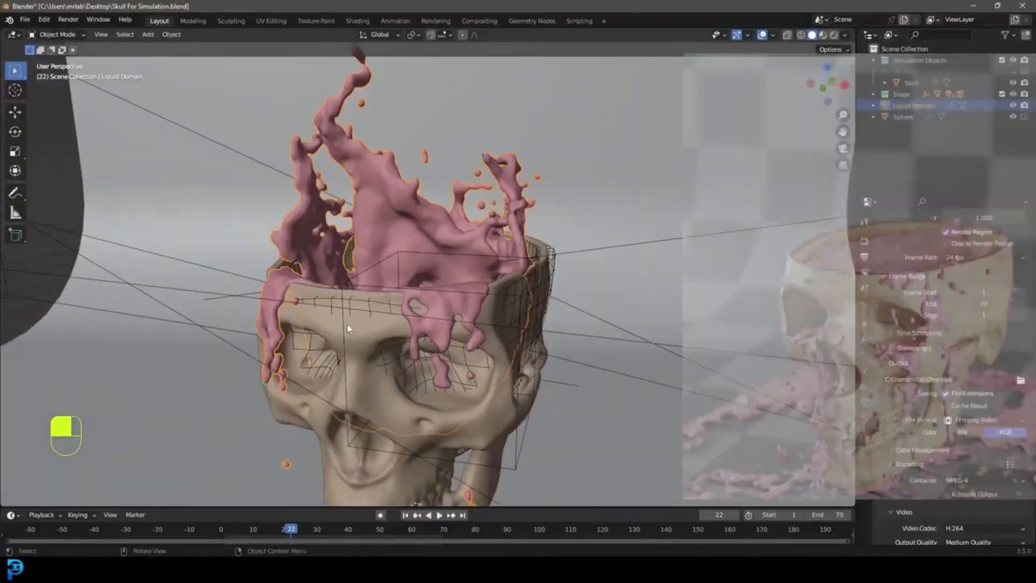
# Return the timeline to frame 0 so the pink brain rests above the open skull.
pyautogui.press('space')
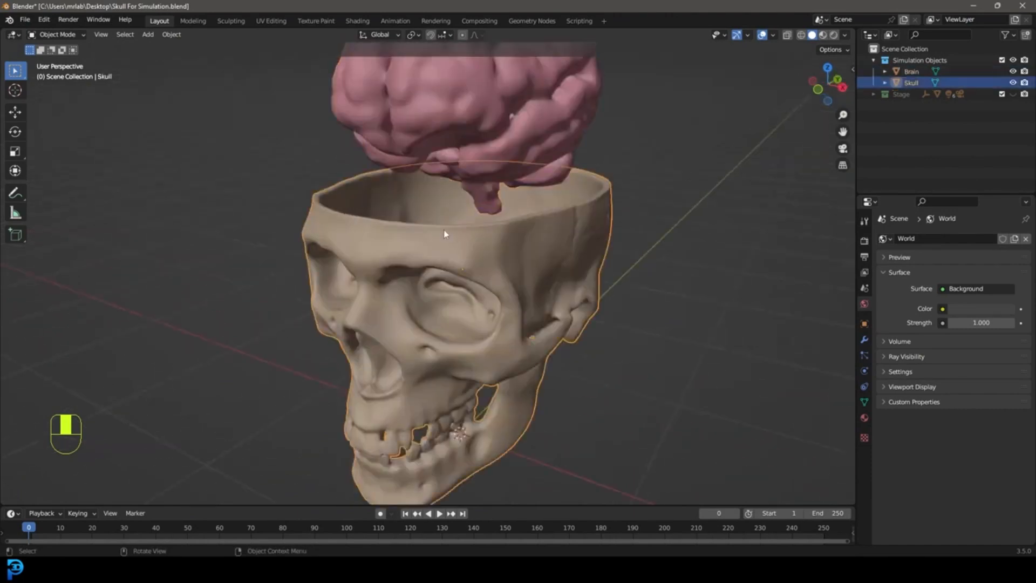
# Switch to the cup-and-chick scene with the ring-textured water disc in Shading.
pyautogui.click(911, 71)
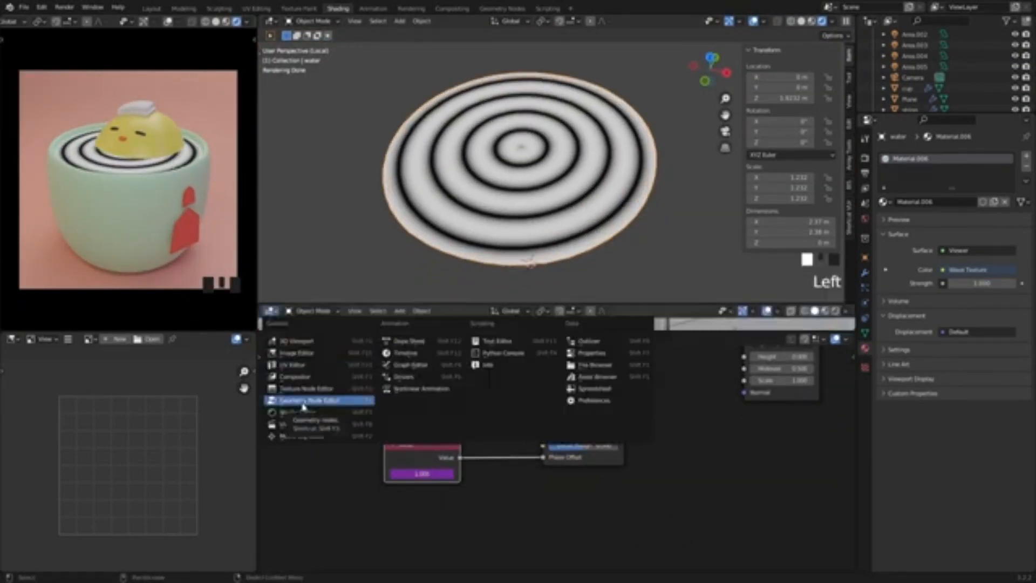
# Show the meshed BUBBLE lettering above a plane with cloth stiffness and damping set.
pyautogui.press('ctrl+4')
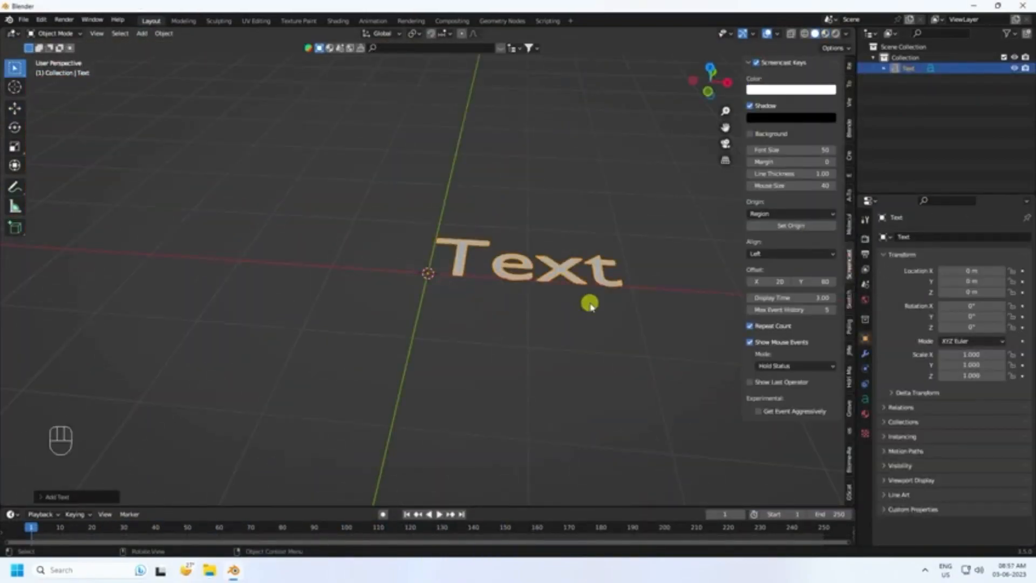
pyautogui.scroll(3)
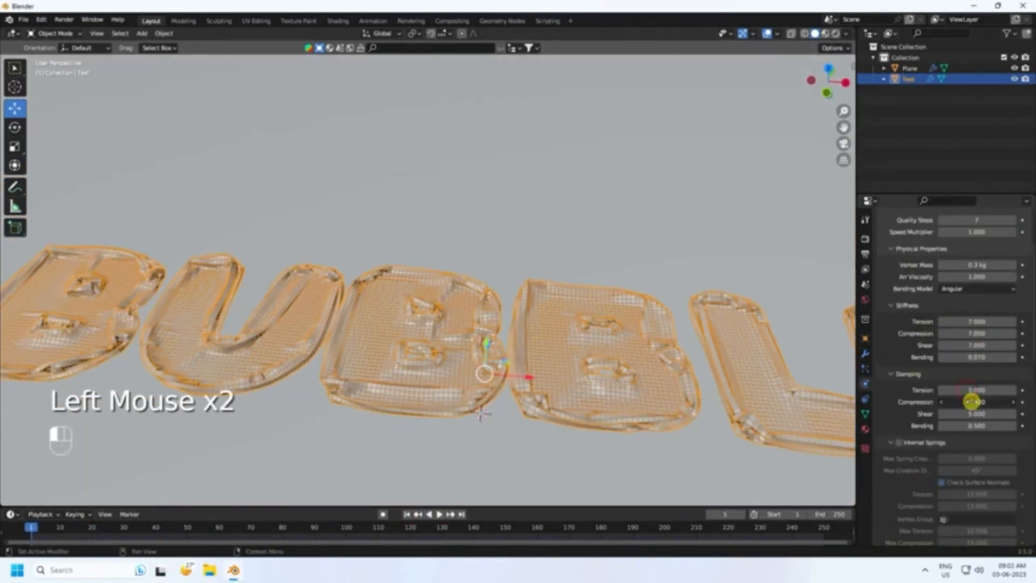
# Give the BUBBLE letters weight-driven red material and view them inflated through the camera.
pyautogui.click(53, 34)
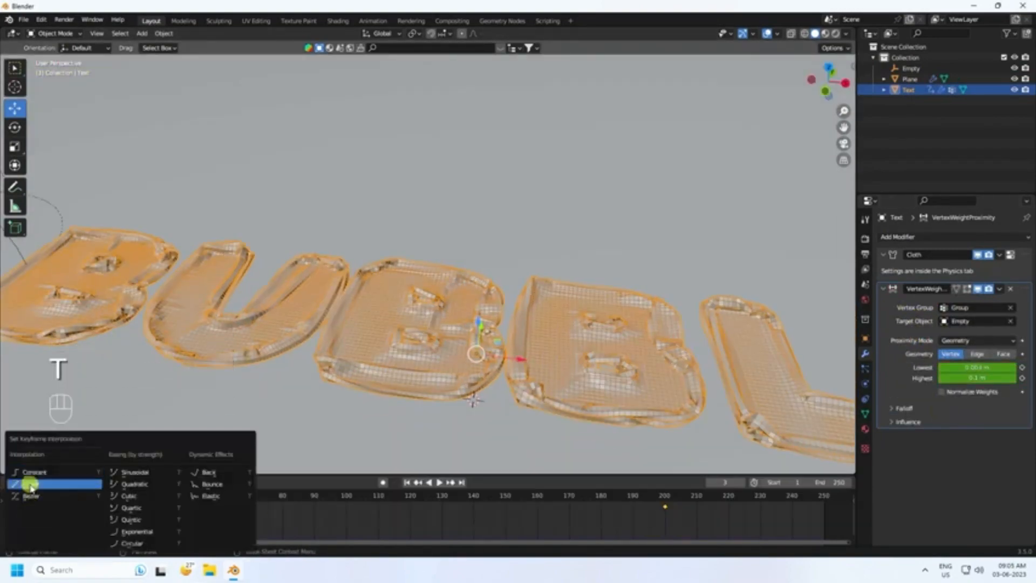
pyautogui.scroll(3)
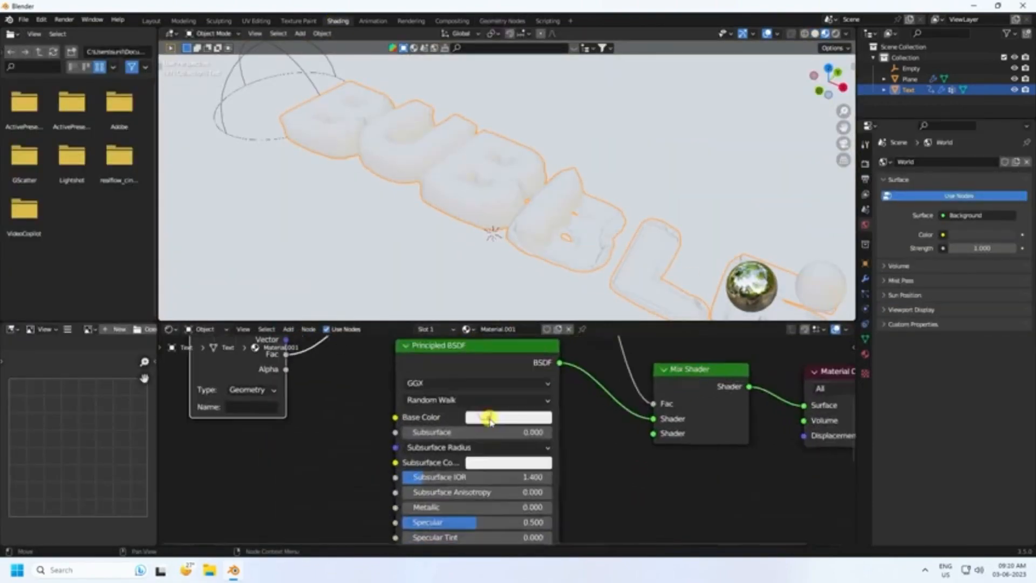
pyautogui.click(507, 416)
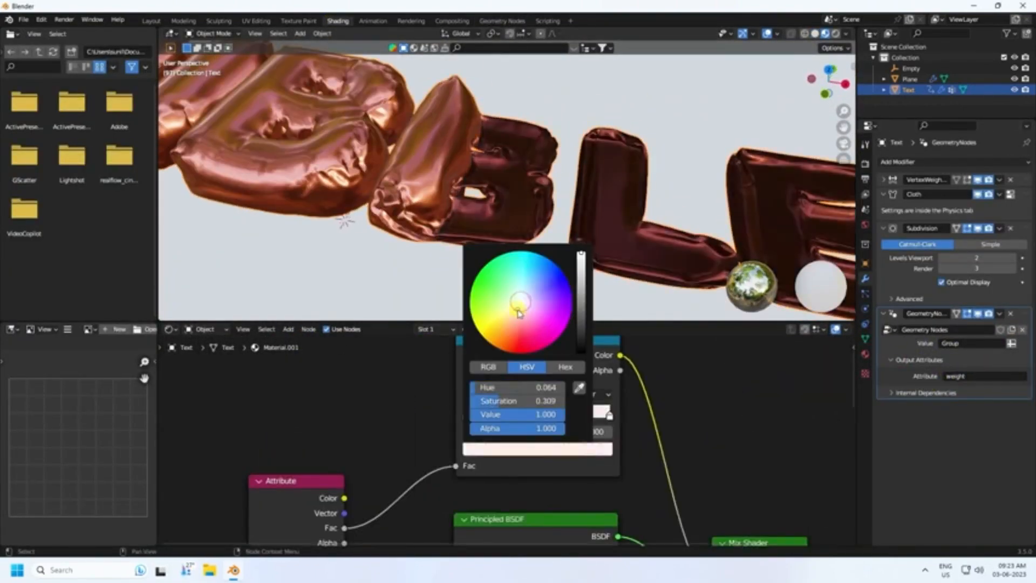
pyautogui.click(151, 21)
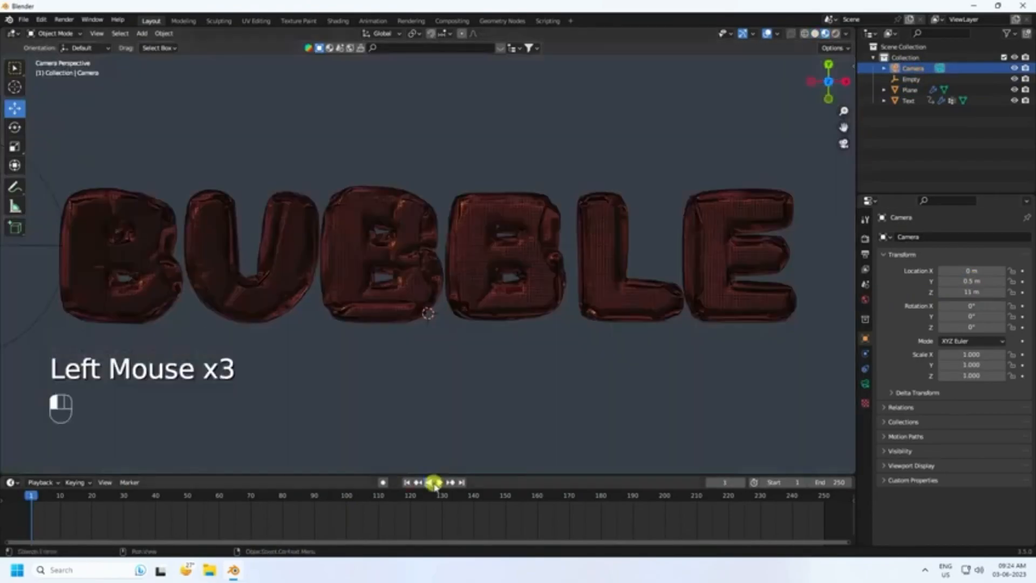